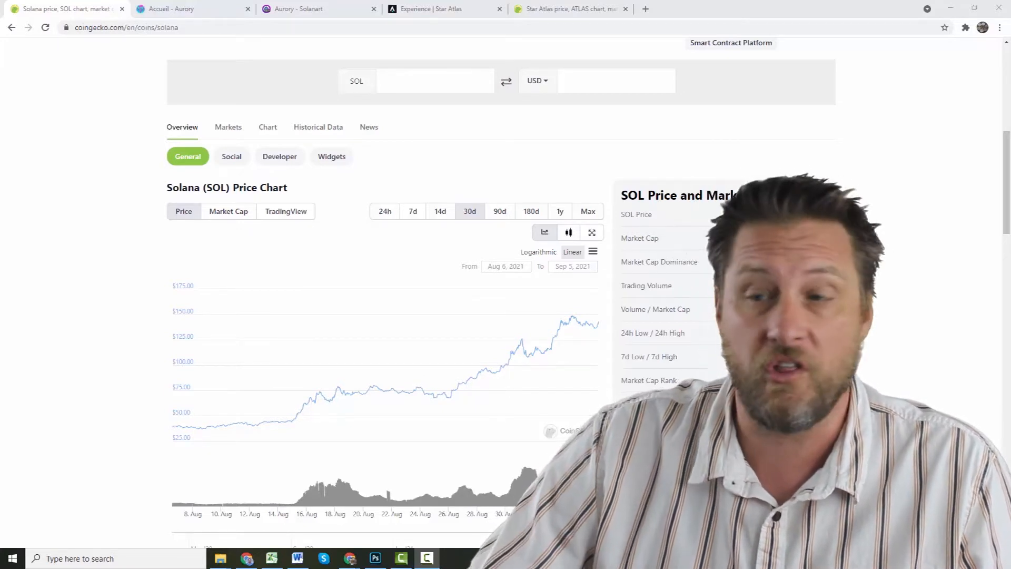
pyautogui.moveTo(274, 429)
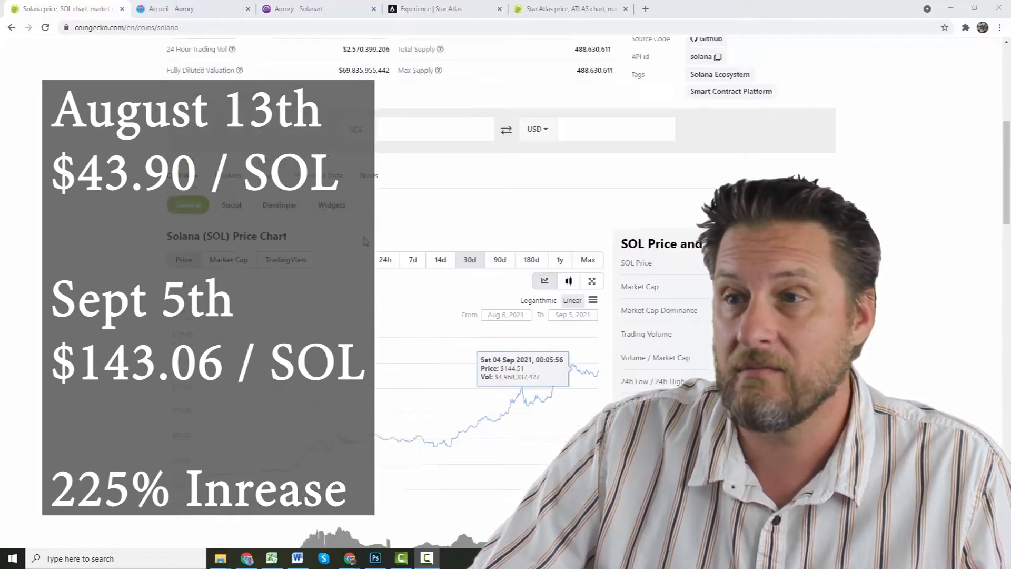
# Scroll through the Star Atlas landing page and enter the in-game marketplace of ship skins
pyautogui.scroll(3)
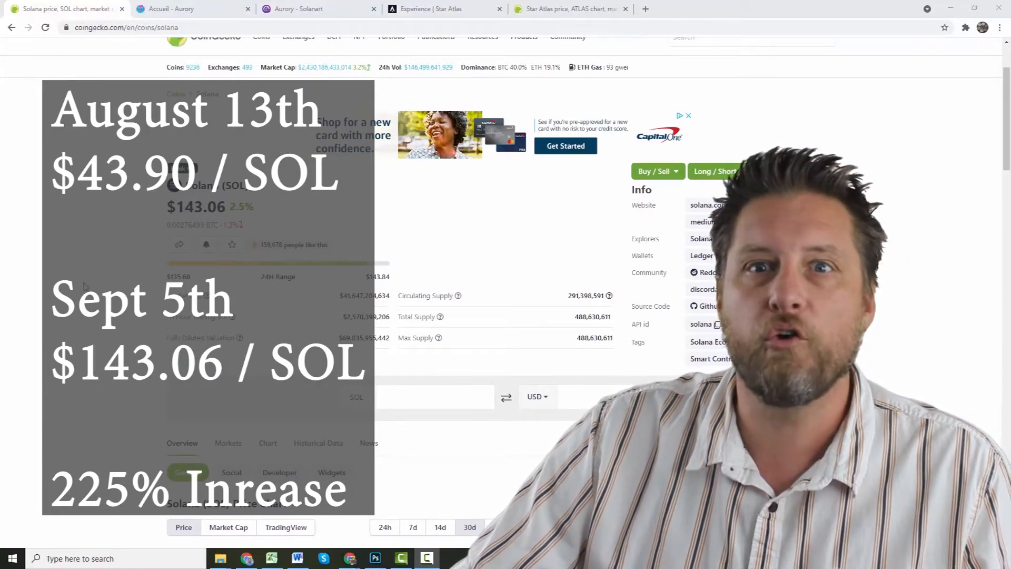
pyautogui.scroll(-3)
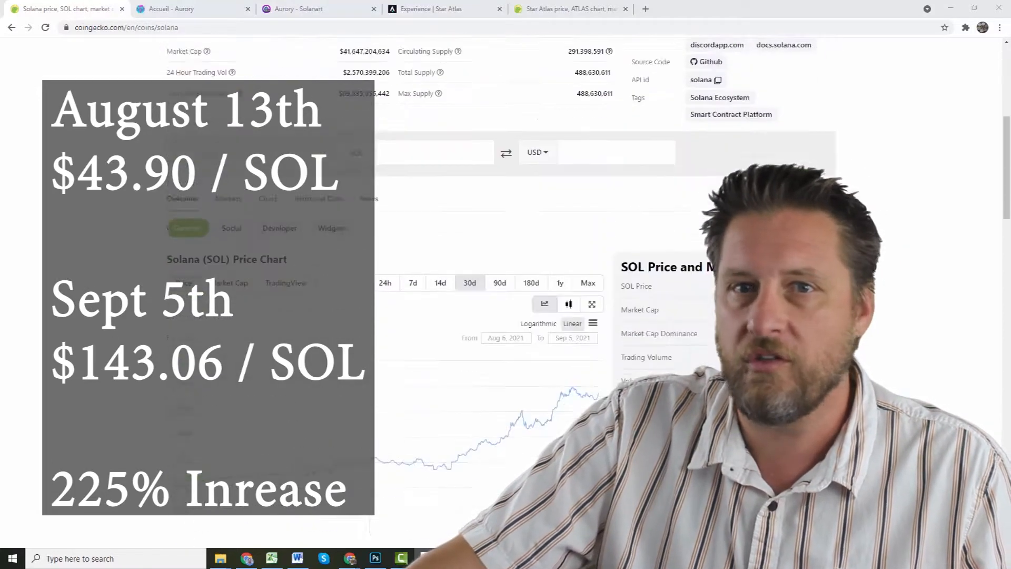
pyautogui.scroll(-3)
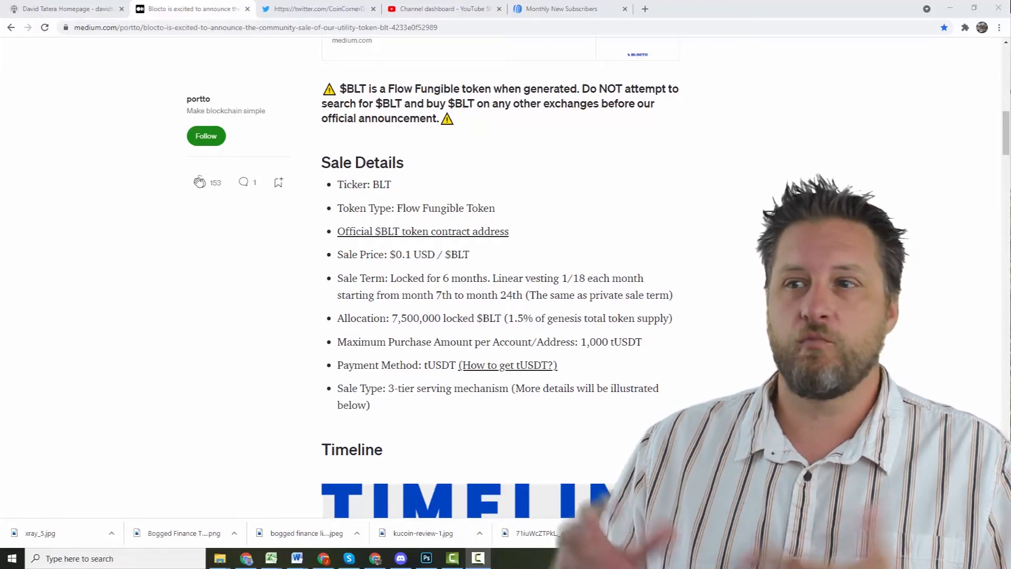
pyautogui.scroll(-3)
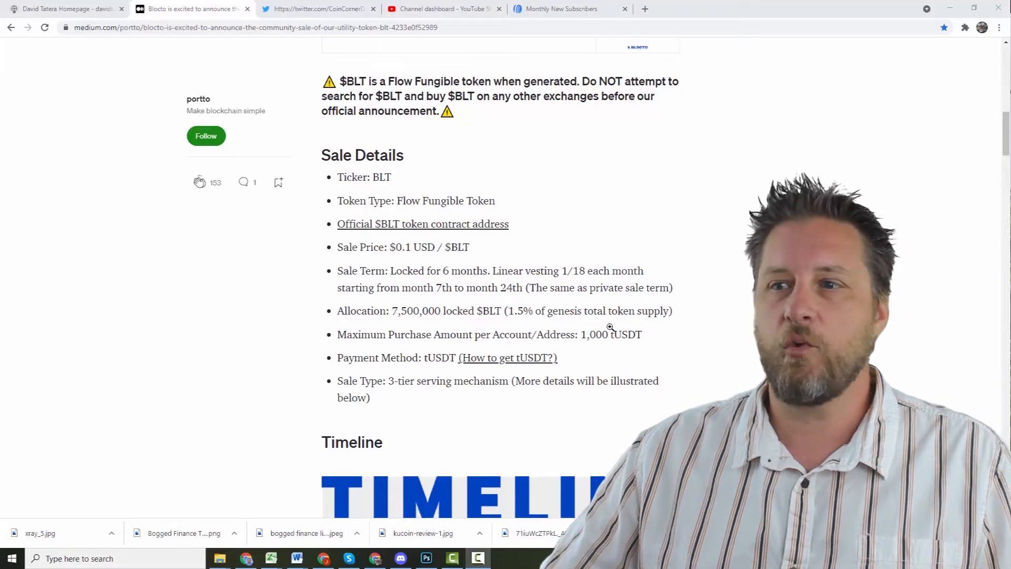
pyautogui.scroll(-3)
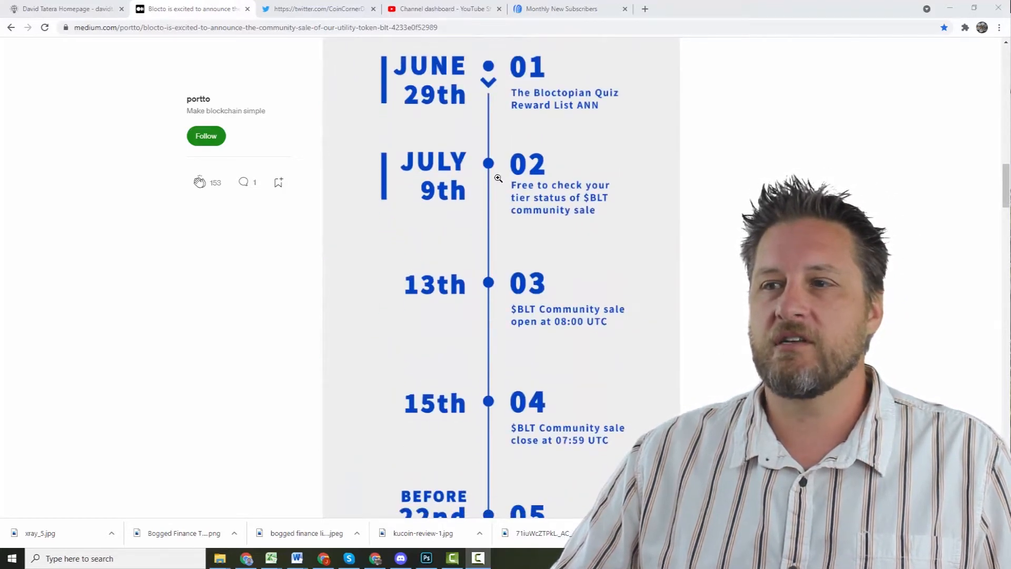
pyautogui.scroll(-3)
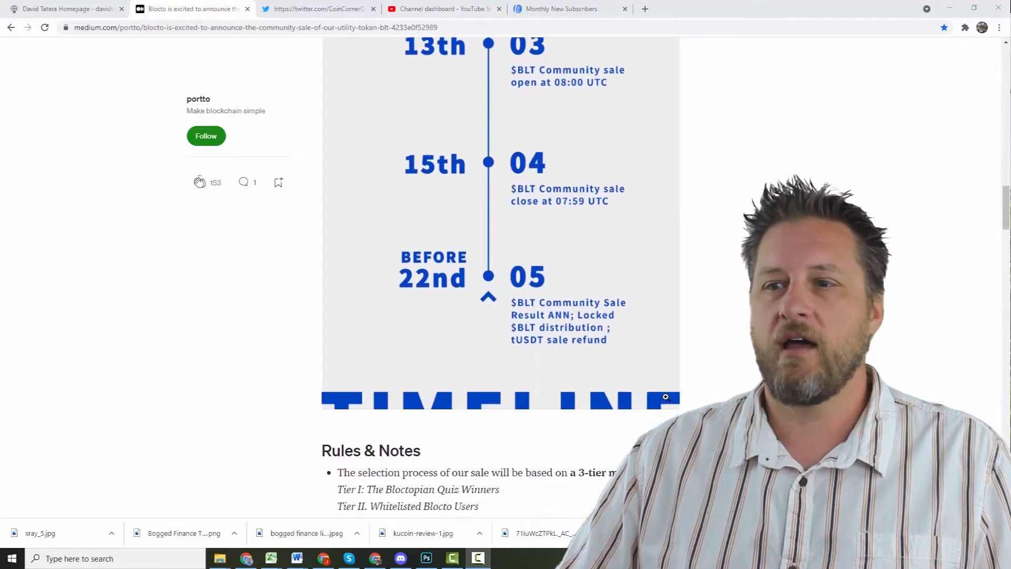
pyautogui.scroll(-3)
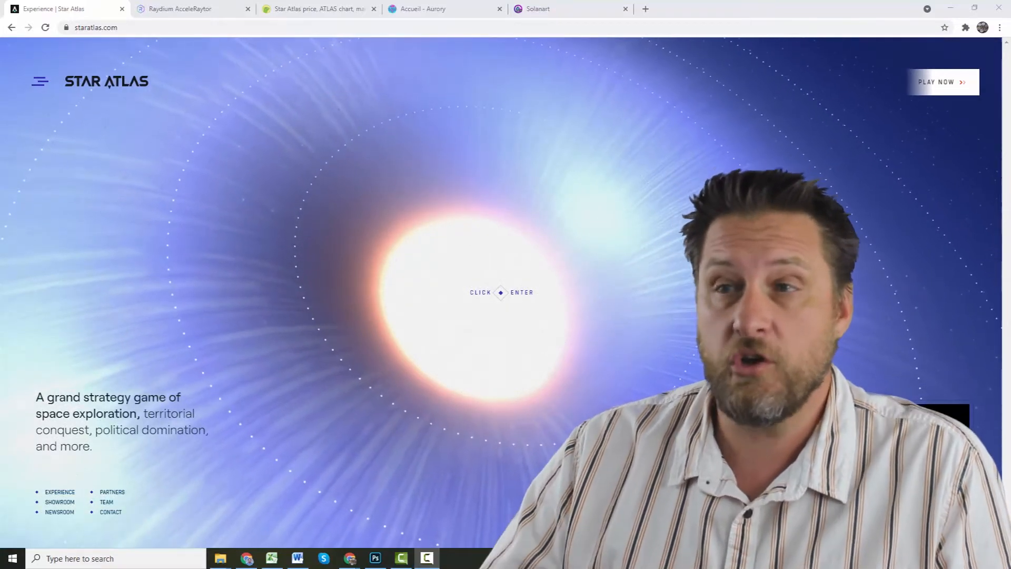
pyautogui.click(499, 293)
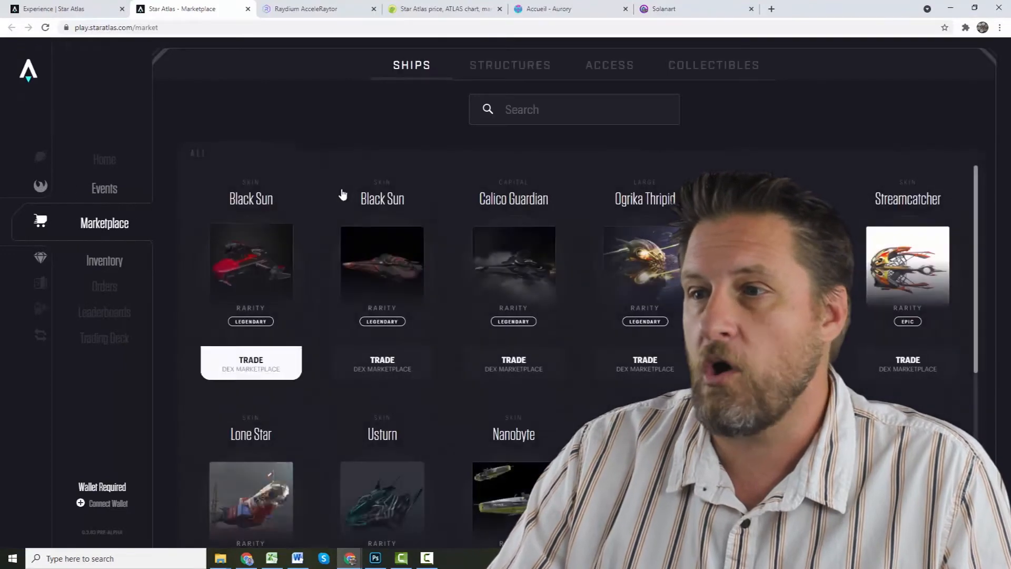
# View the Usturn skin's USDC order book, then switch to the Raydium AcceleRaytor ATLAS pool page
pyautogui.scroll(-3)
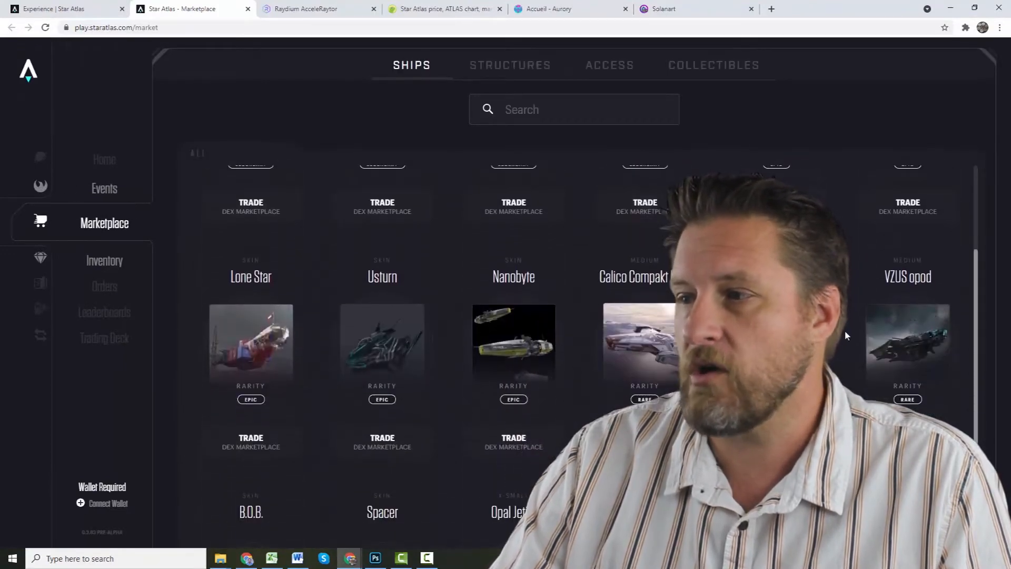
pyautogui.scroll(-3)
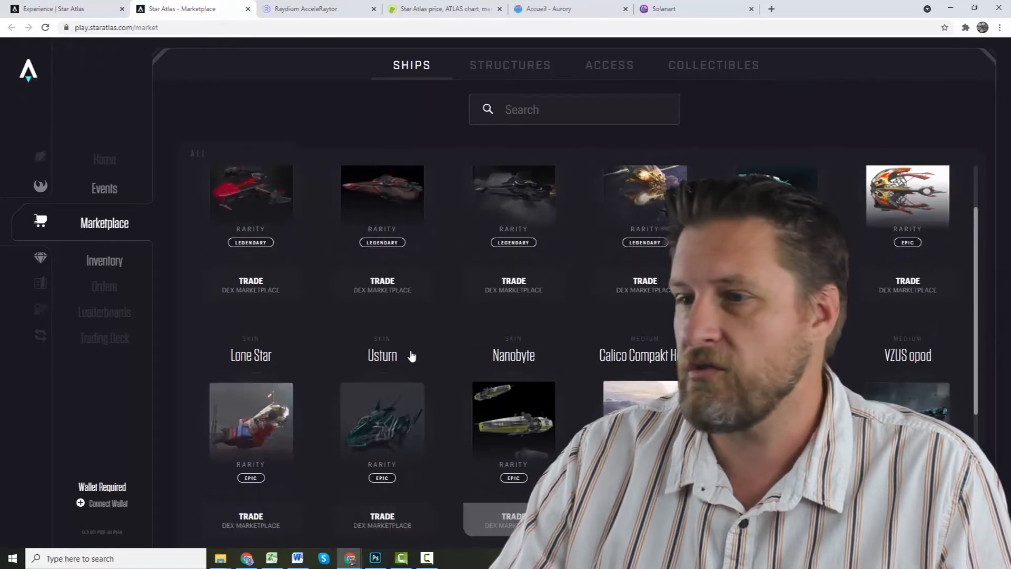
pyautogui.click(382, 423)
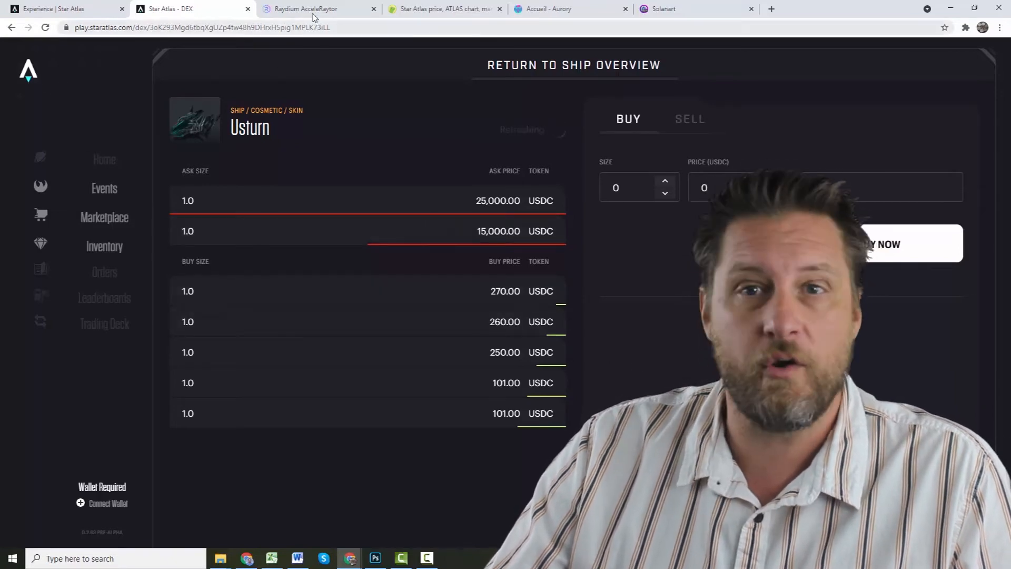
pyautogui.click(307, 8)
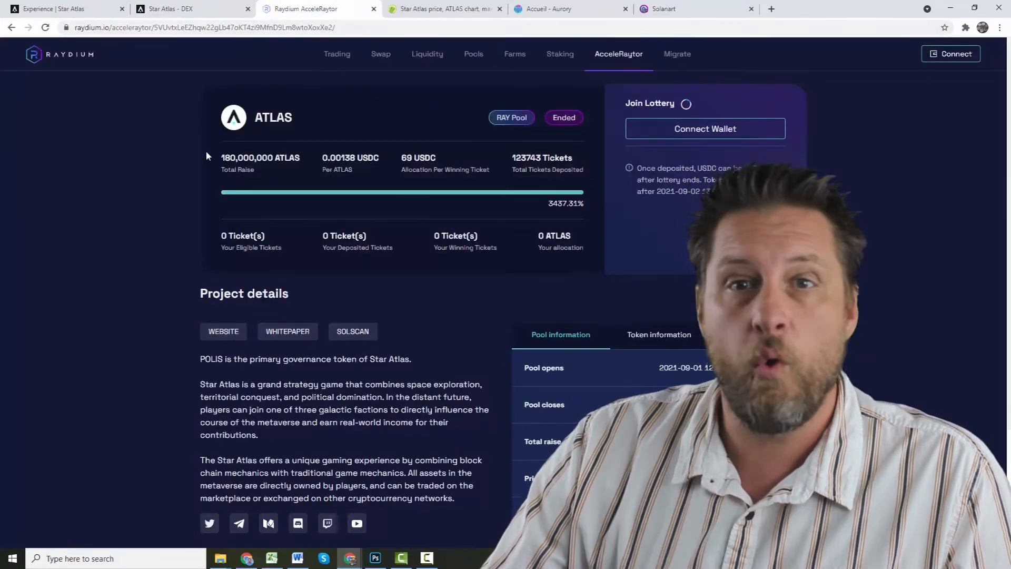
pyautogui.moveTo(139, 208)
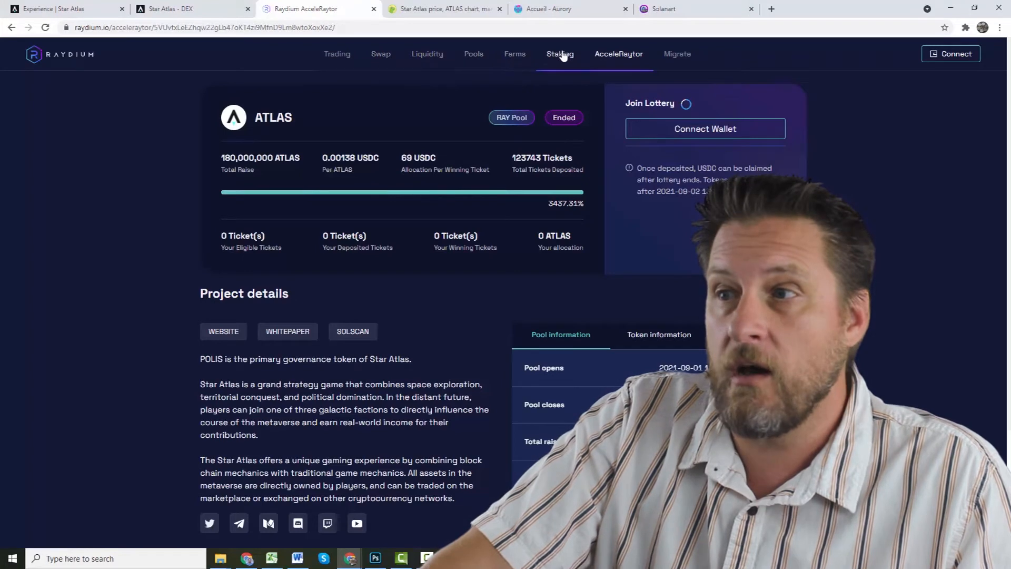
# Go to Raydium's Staking page showing the RAY pool's APR and liquidity
pyautogui.click(560, 53)
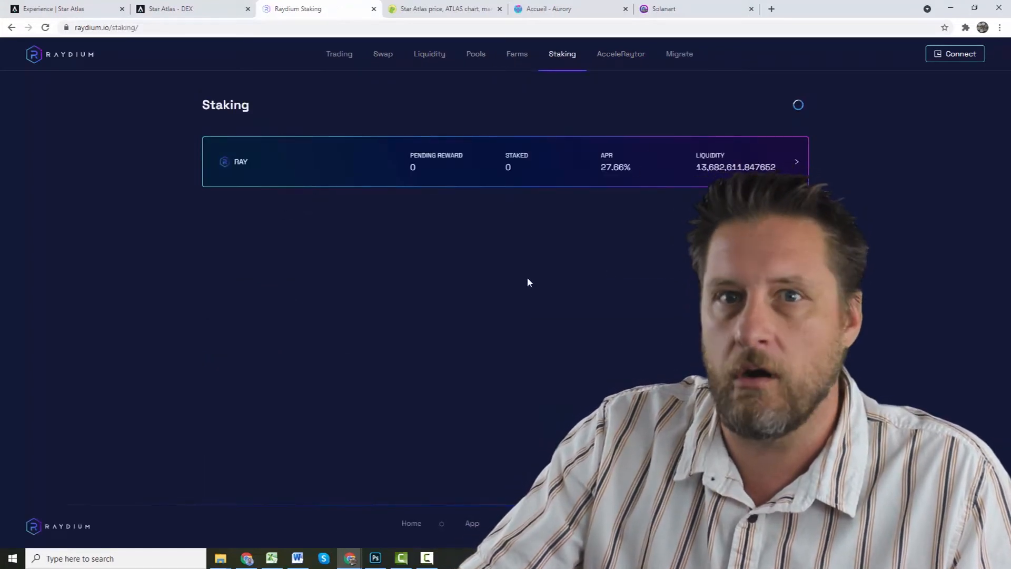
pyautogui.moveTo(426, 272)
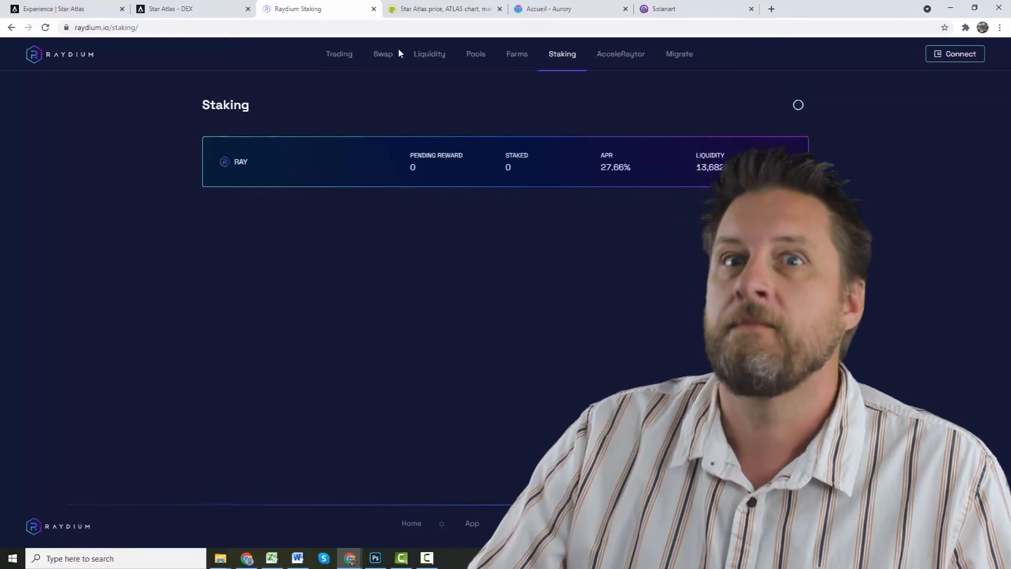
# Switch to the CoinGecko Star Atlas (ATLAS) price page
pyautogui.click(448, 8)
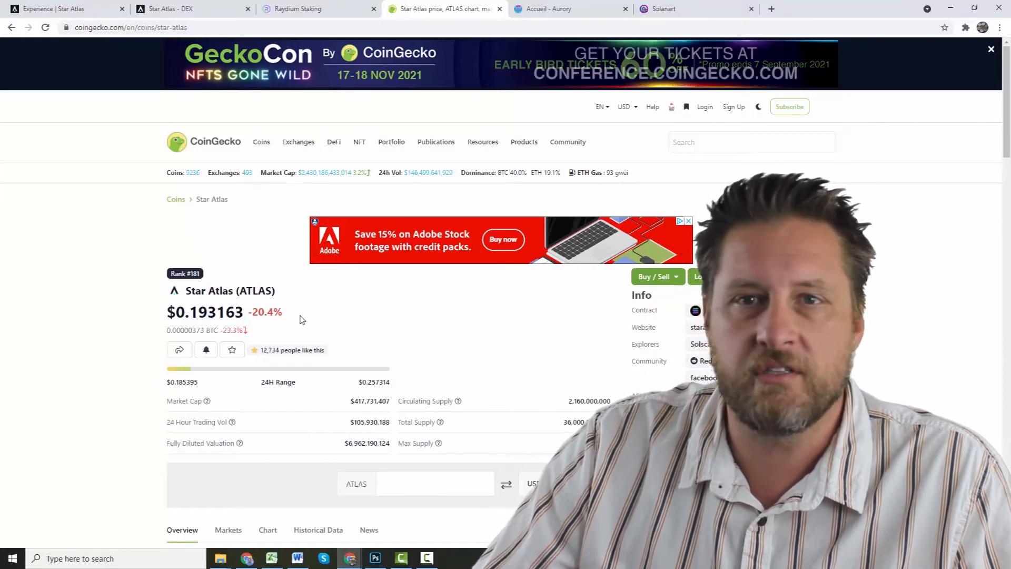
# Set the ATLAS price chart to the 14d range
pyautogui.scroll(-3)
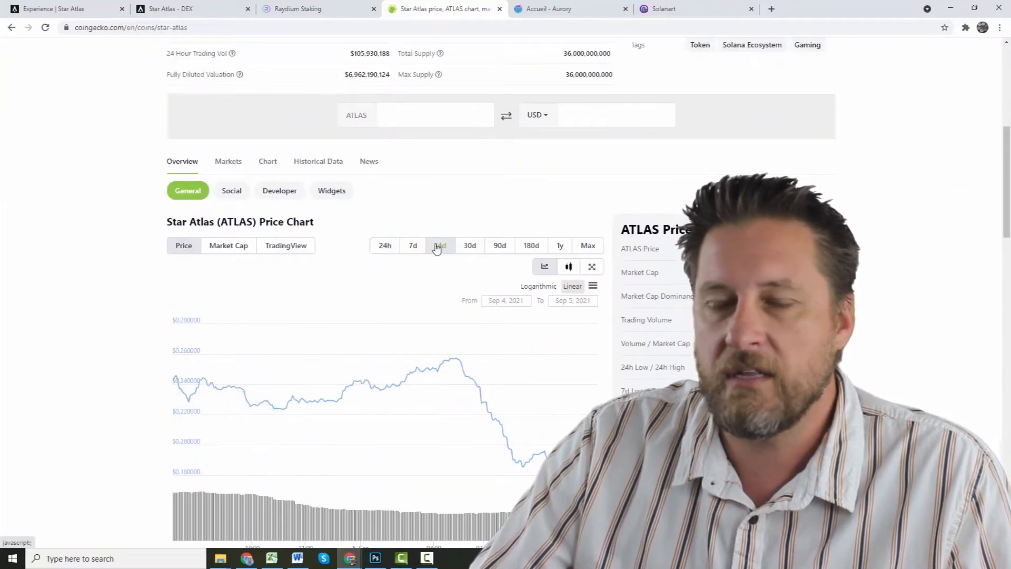
pyautogui.click(440, 246)
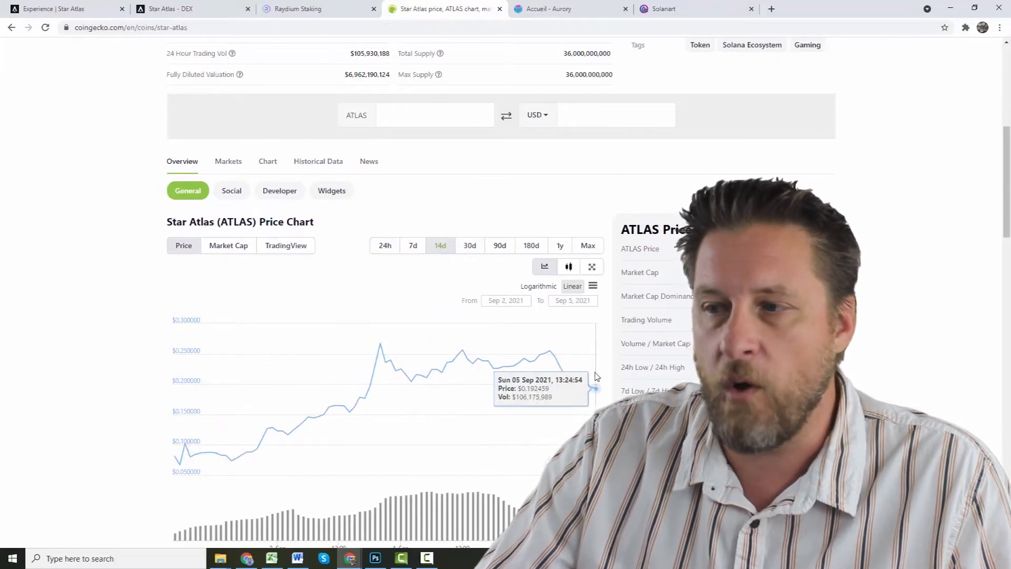
pyautogui.scroll(3)
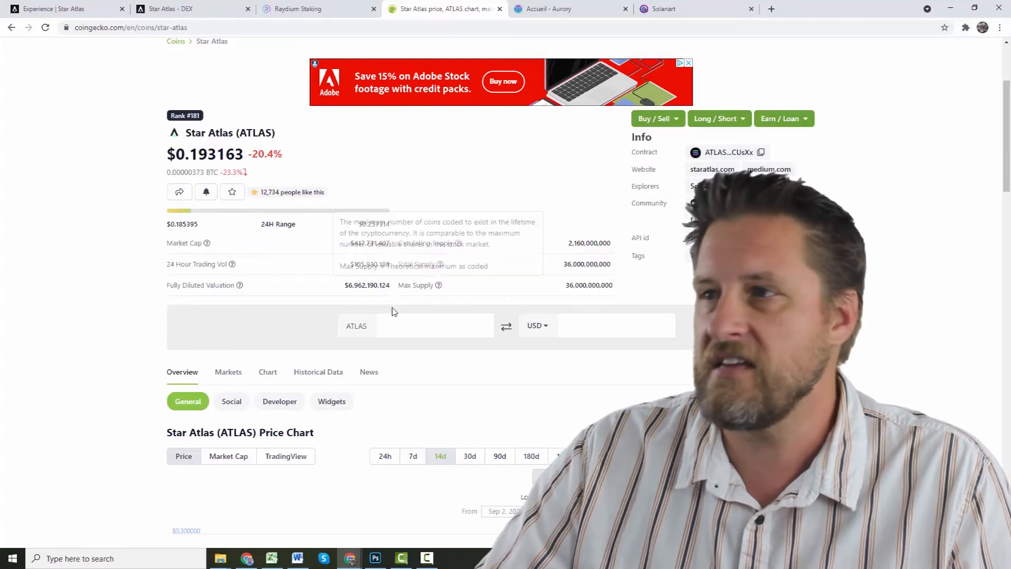
# Show the Aurory homepage, then the Aurory NFT collection listings on Solanart
pyautogui.click(554, 9)
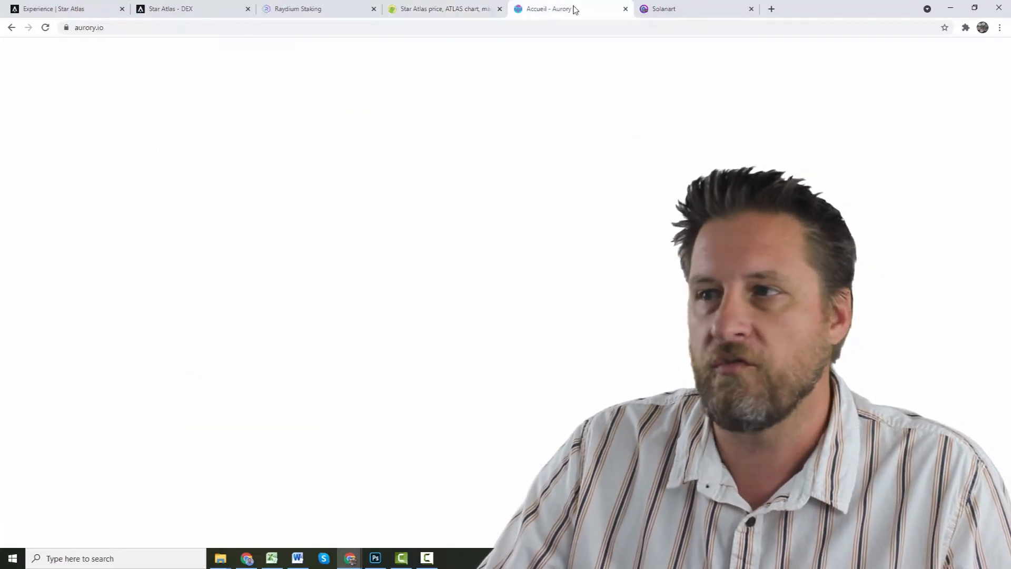
pyautogui.moveTo(405, 270)
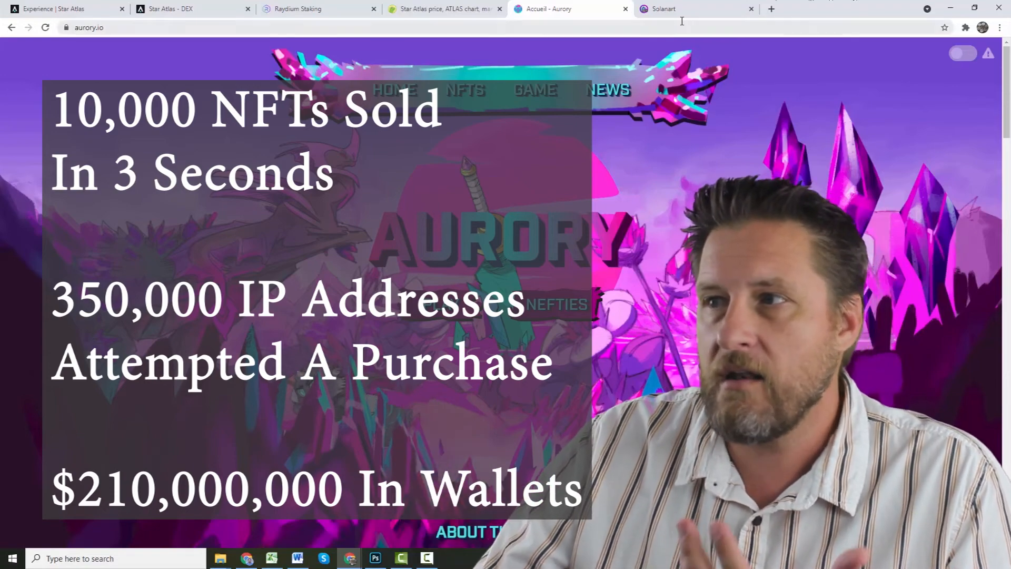
pyautogui.click(688, 8)
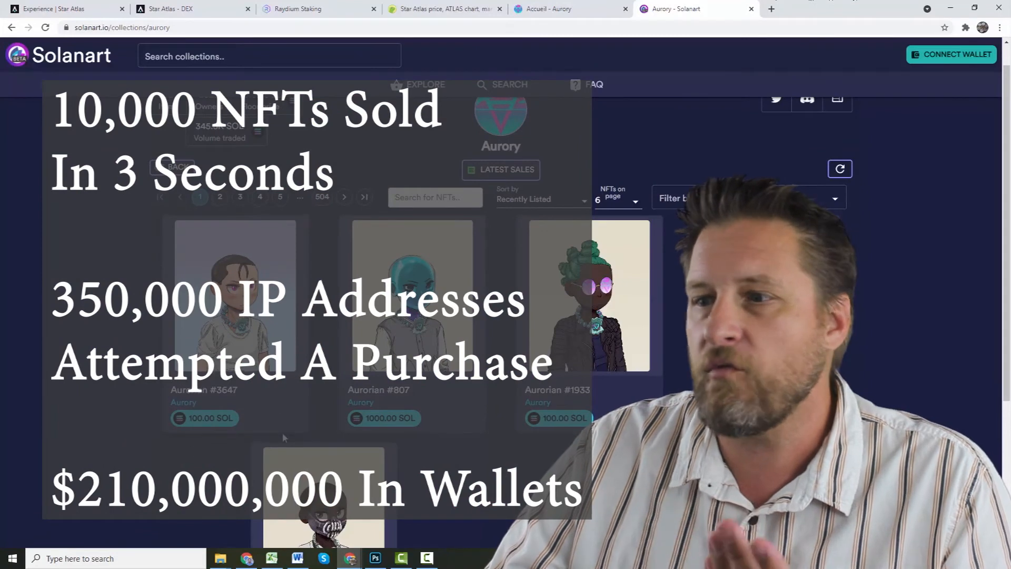